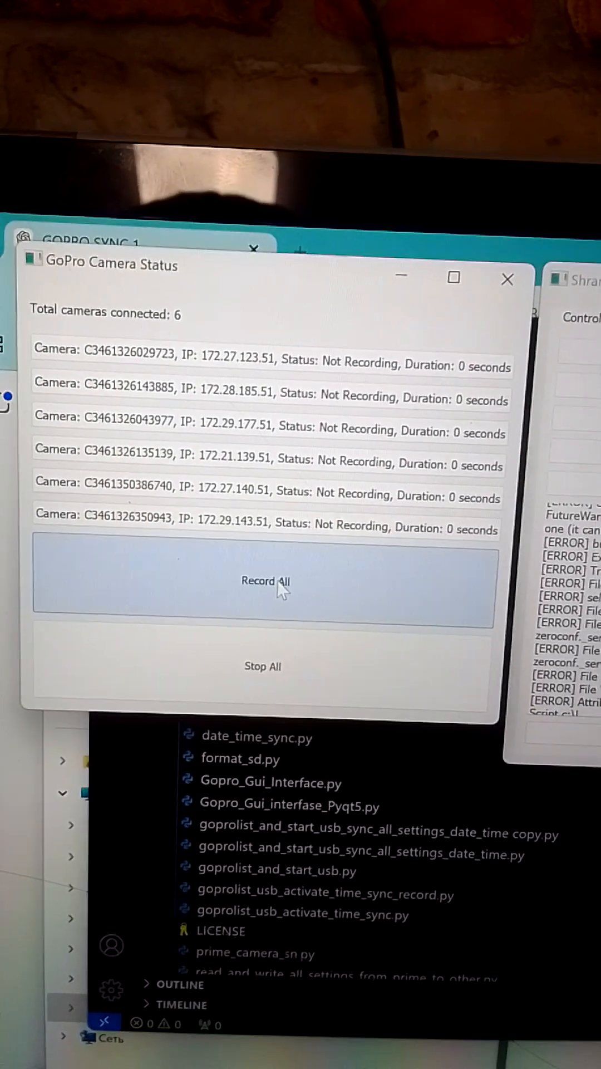
Step: Start all six connected GoPro cameras recording together with Record All, turning every status row red
left_click(265, 580)
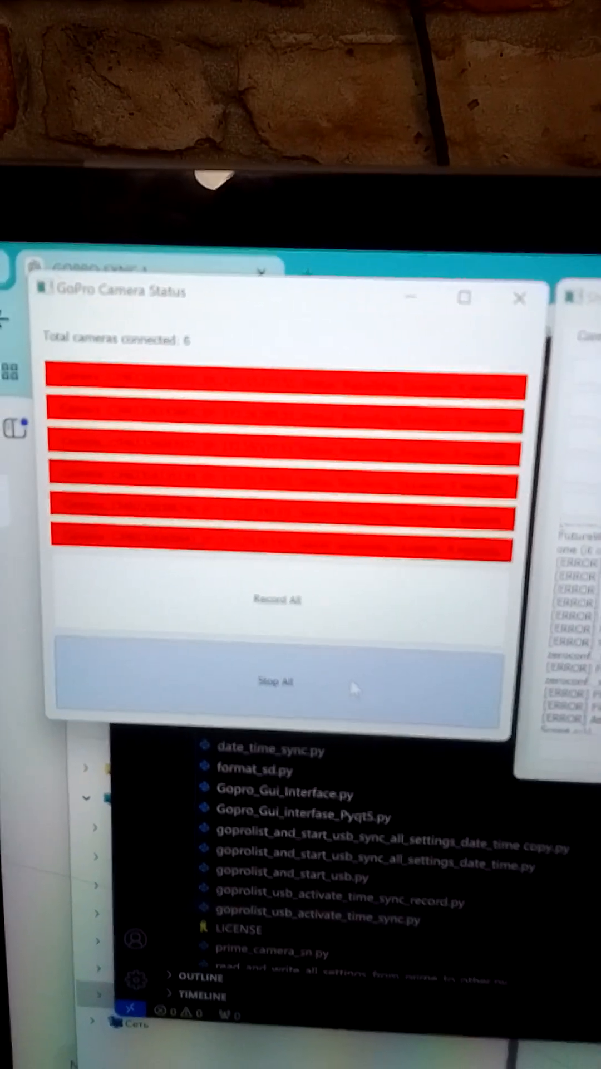